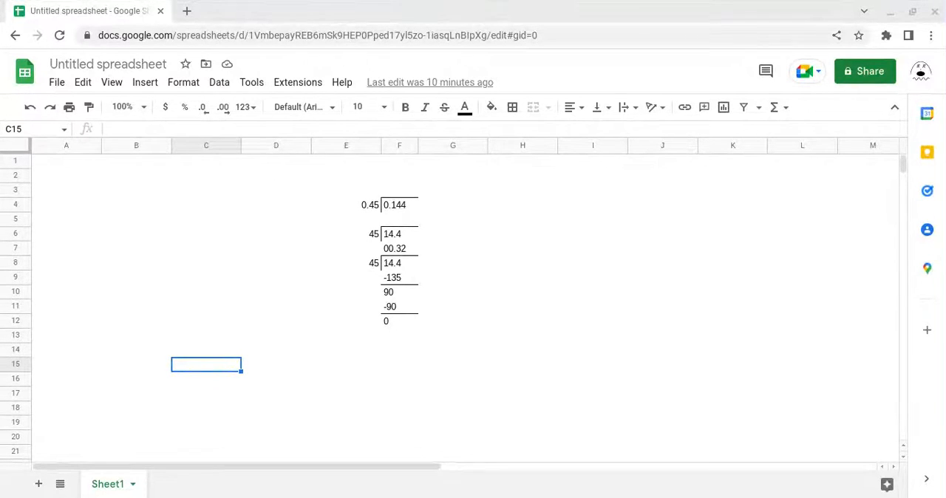
- Narrow column B by dragging its header edge, then select cell A3 for the divisor
left_click(111, 82)
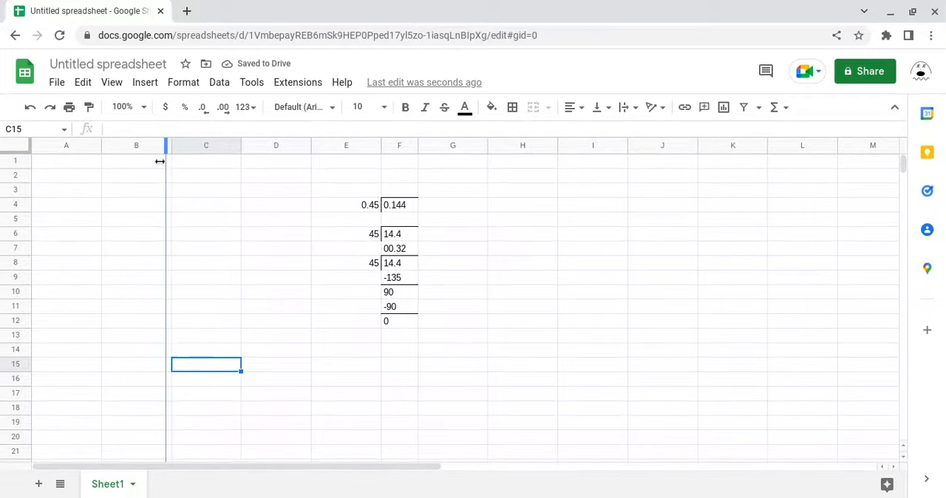
left_click_drag(167, 145, 142, 145)
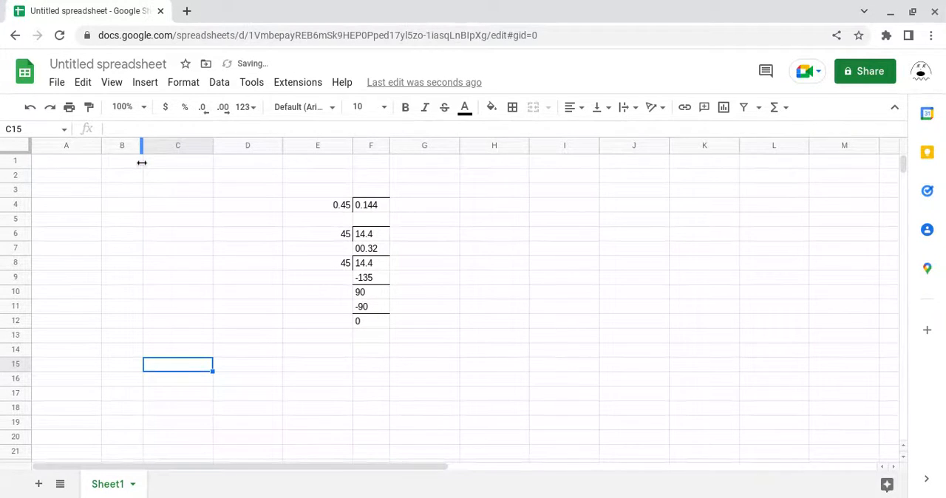
left_click(65, 189)
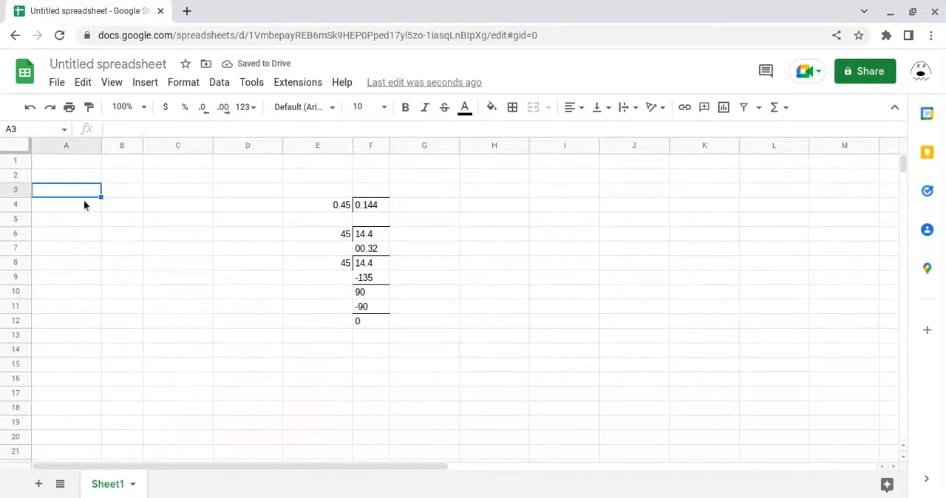
- Enter 0.14 in A3 and 6.84 in B3, then reselect B3
type("0.14")
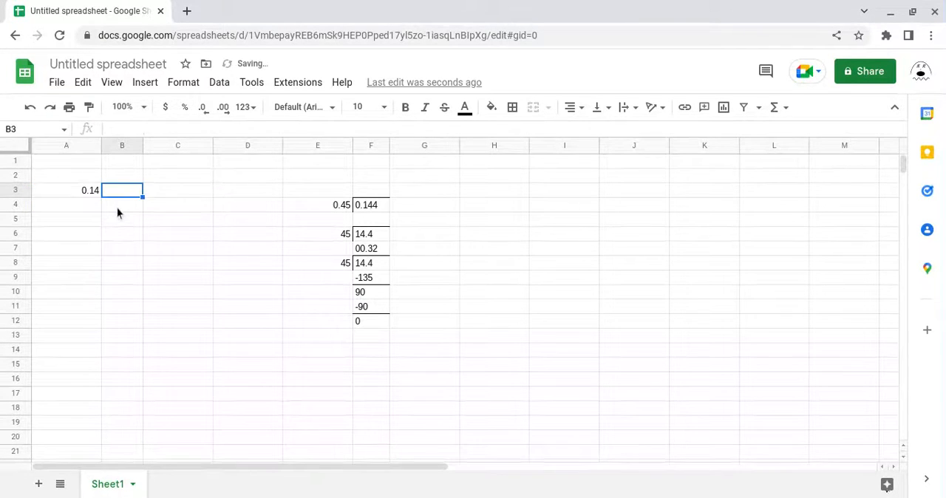
type("6.84")
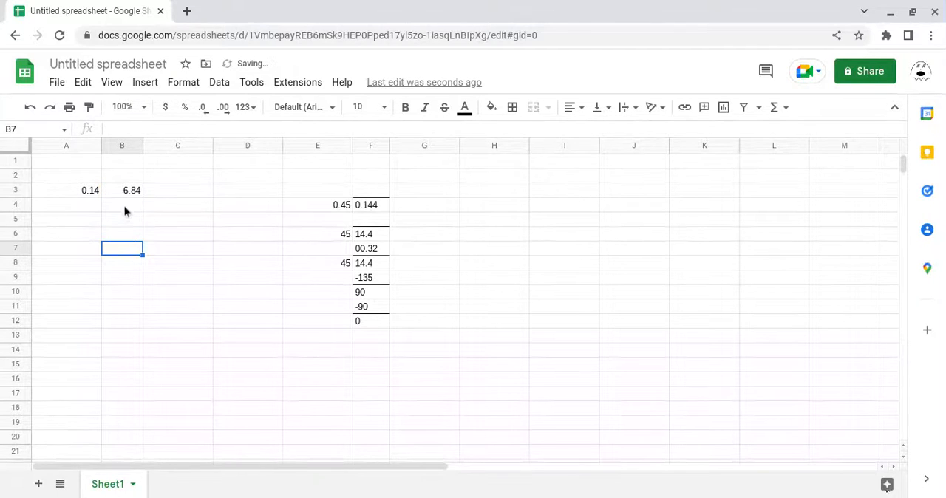
left_click(122, 190)
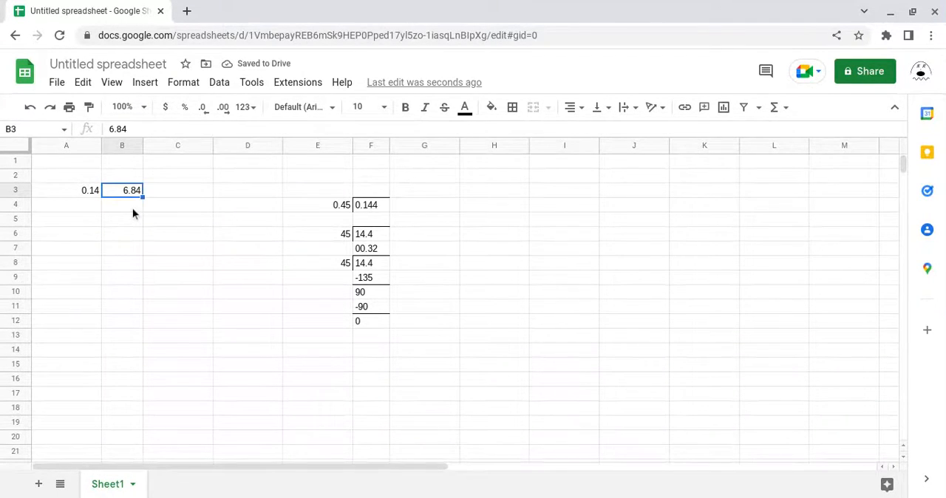
- Give B3 a top border above 6.84 and check it by reselecting the cells
left_click(513, 107)
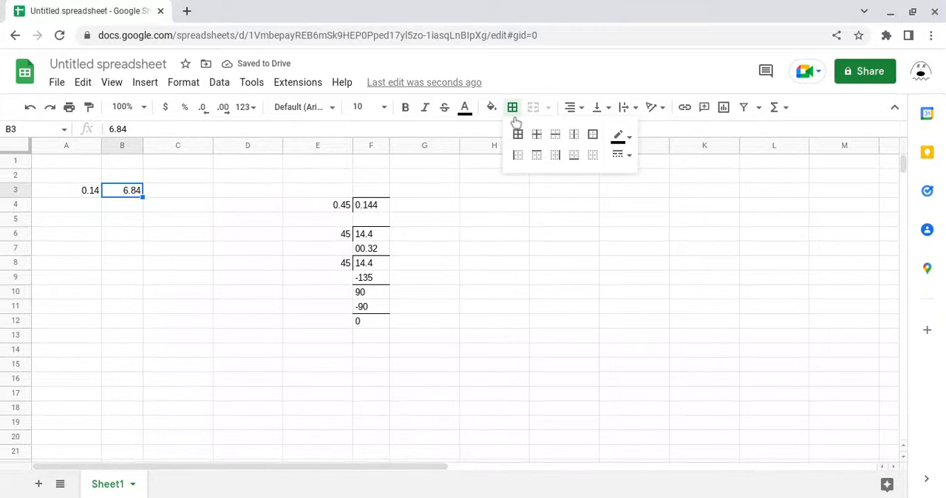
mouse_move(517, 134)
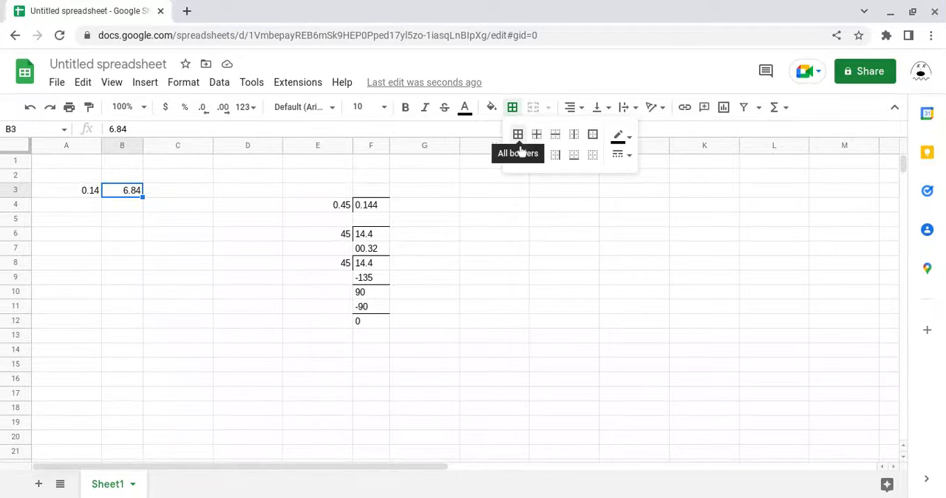
mouse_move(542, 182)
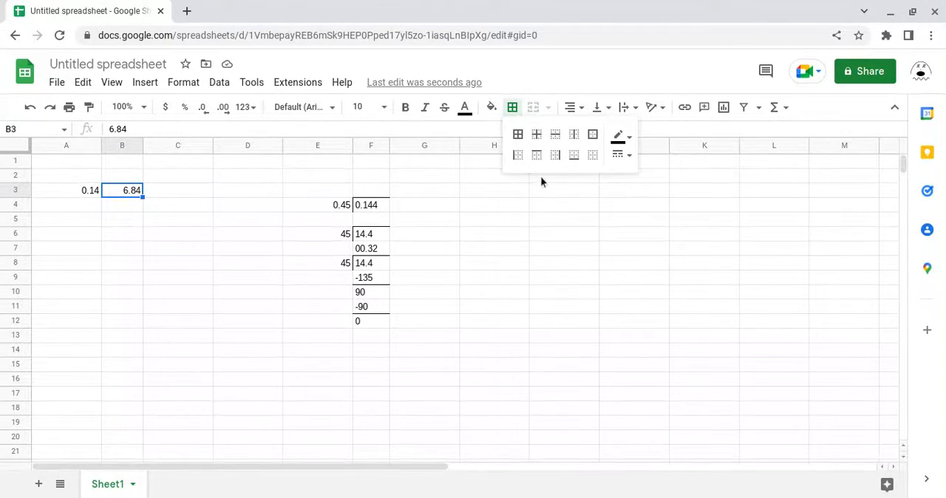
mouse_move(528, 173)
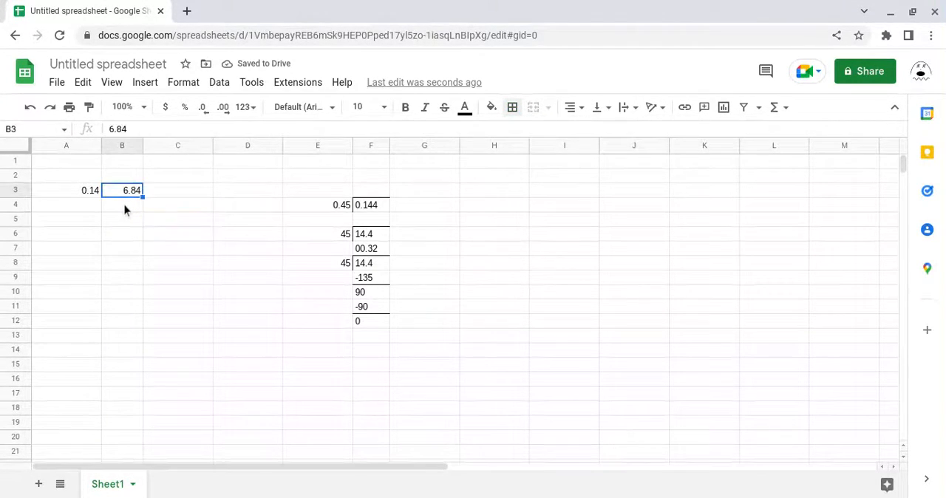
left_click(512, 108)
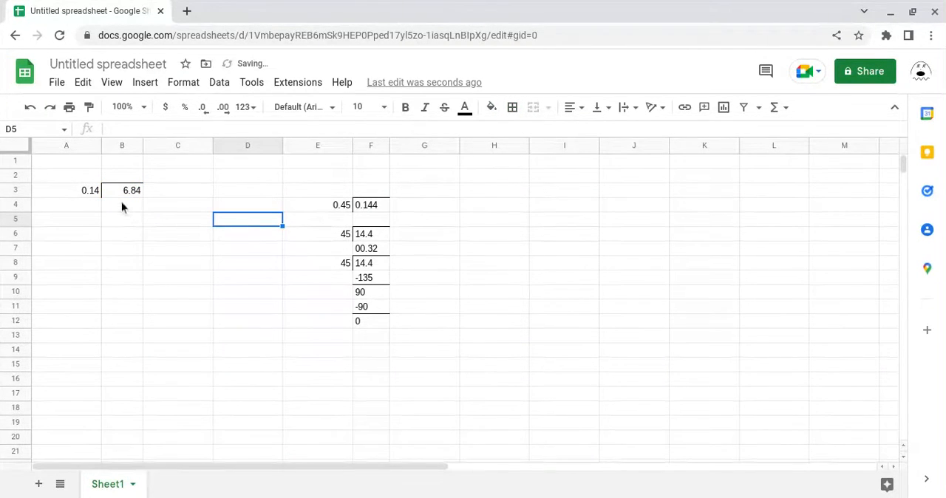
left_click(65, 190)
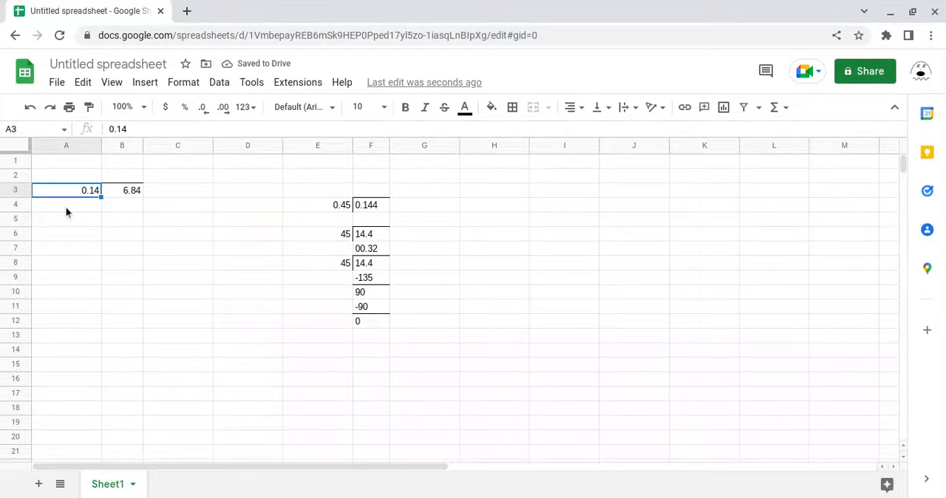
left_click(122, 190)
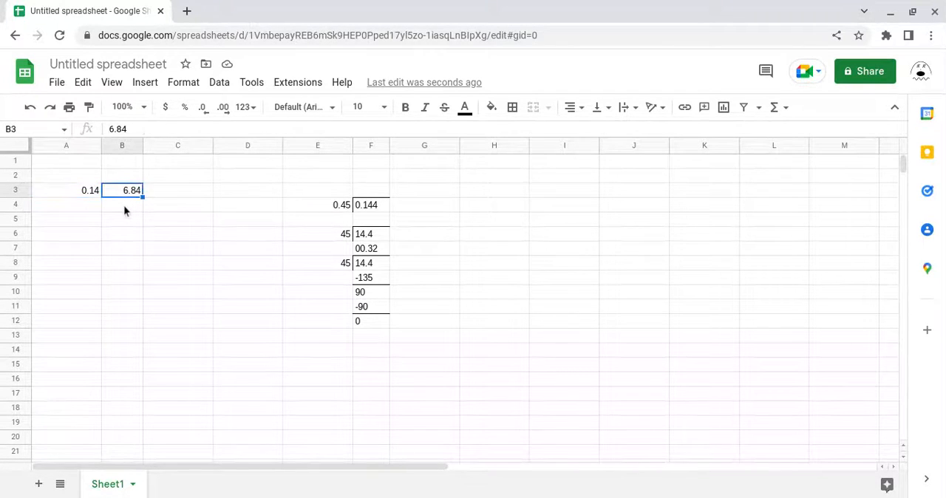
left_click(178, 219)
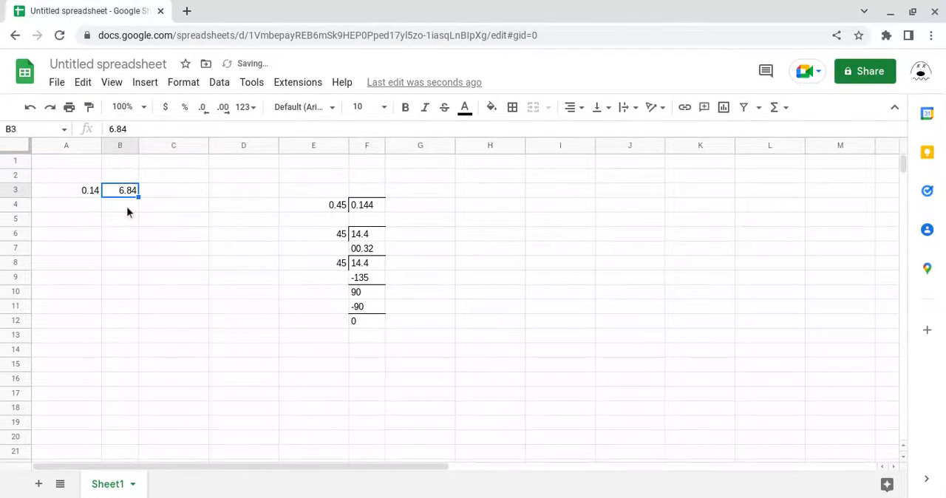
mouse_move(569, 107)
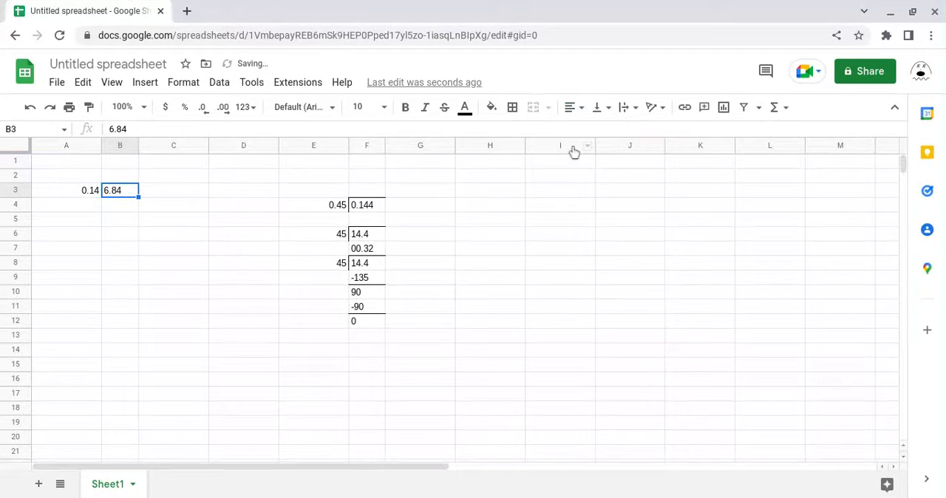
- Check the left border beside 6.84, then open the View menu's Show options
left_click(173, 248)
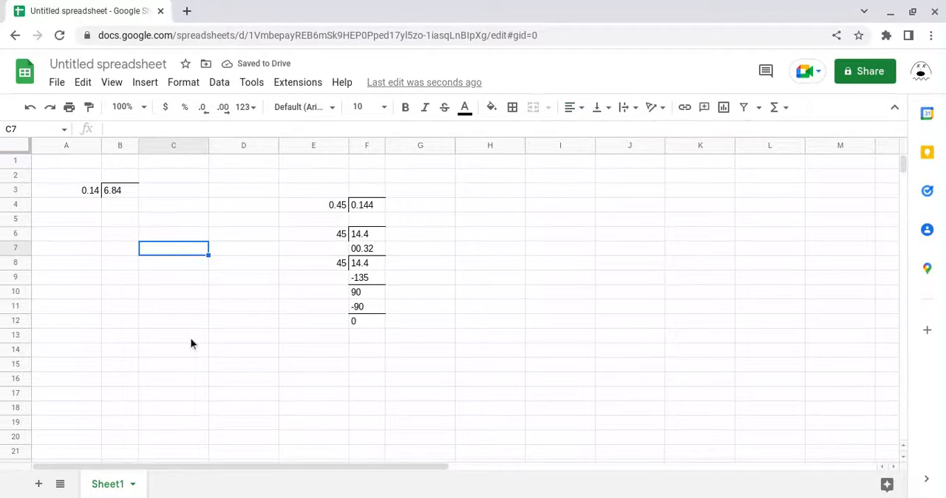
mouse_move(197, 167)
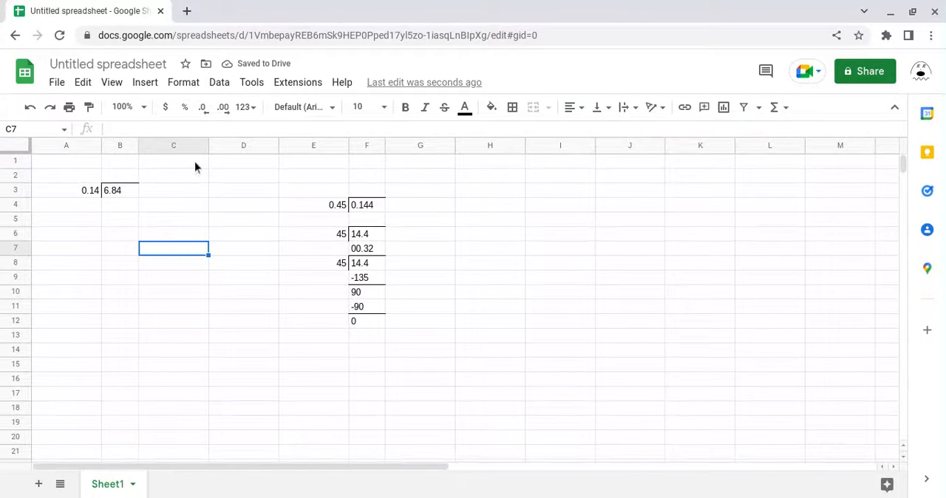
left_click(112, 82)
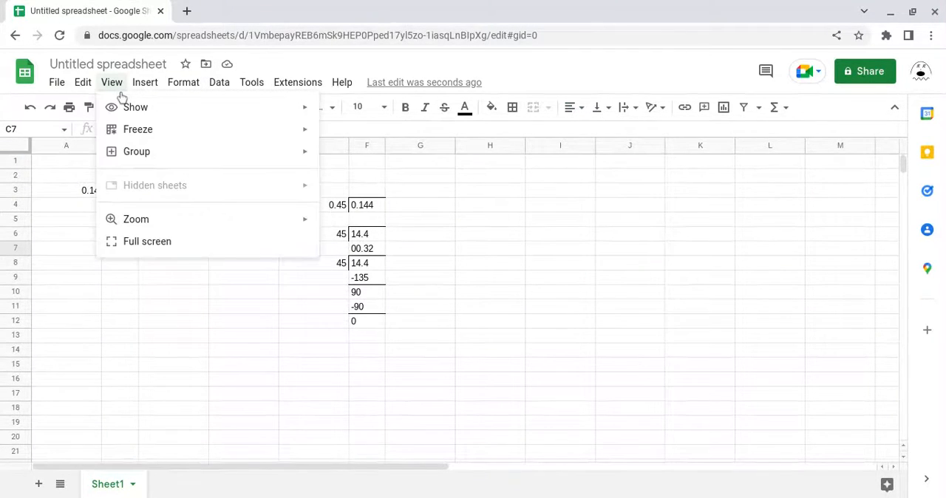
left_click(136, 106)
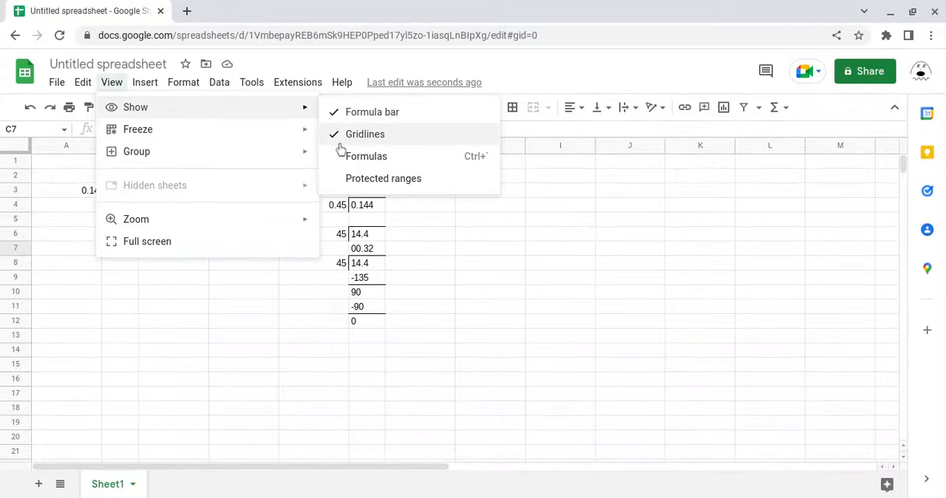